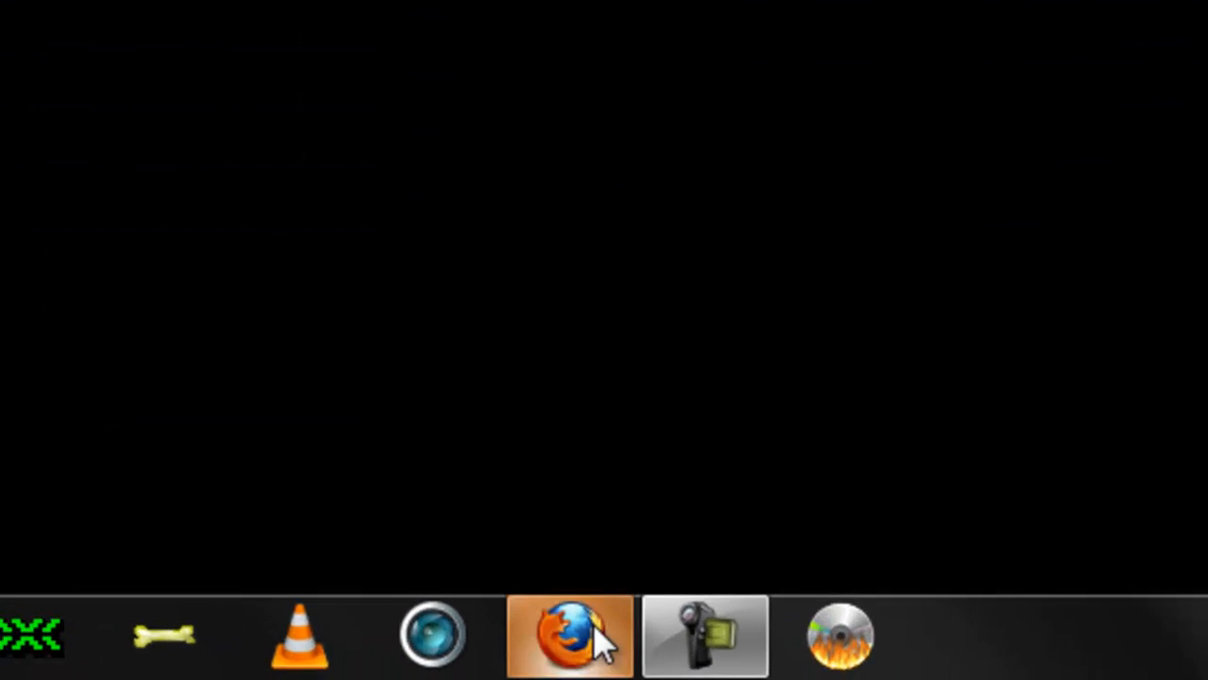
Step: Launch Firefox and browse to the router admin address 192.168.0.1
left_click(569, 636)
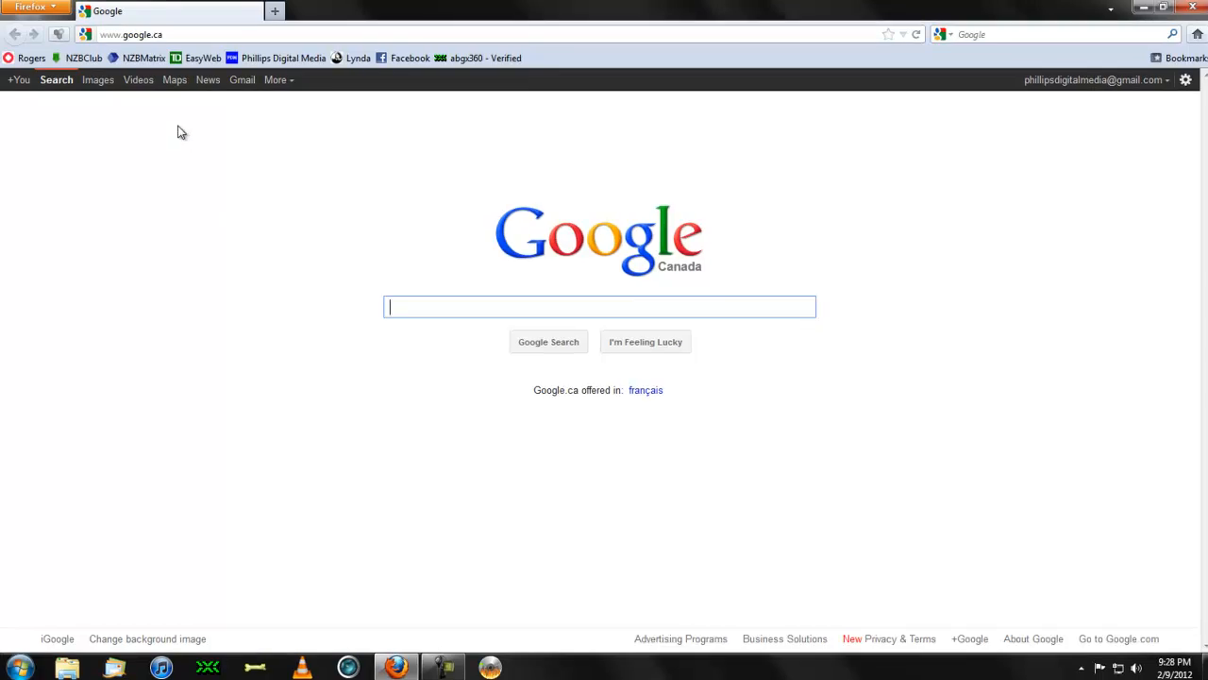
left_click(130, 34)
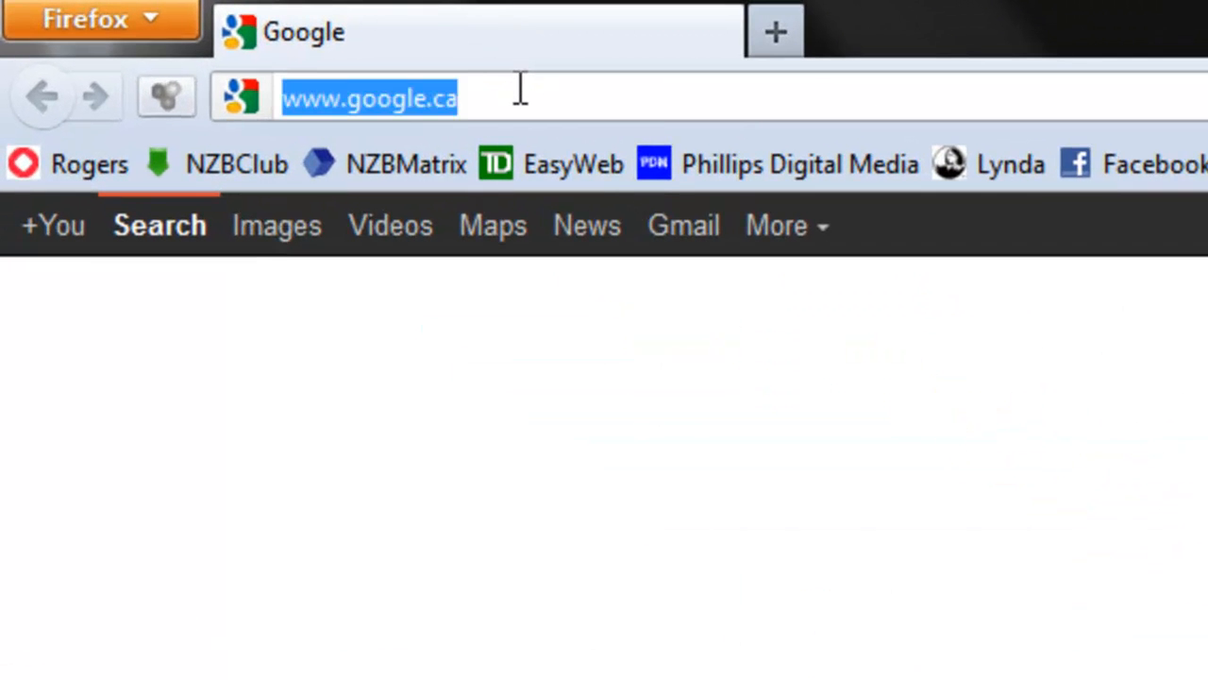
type("192.1")
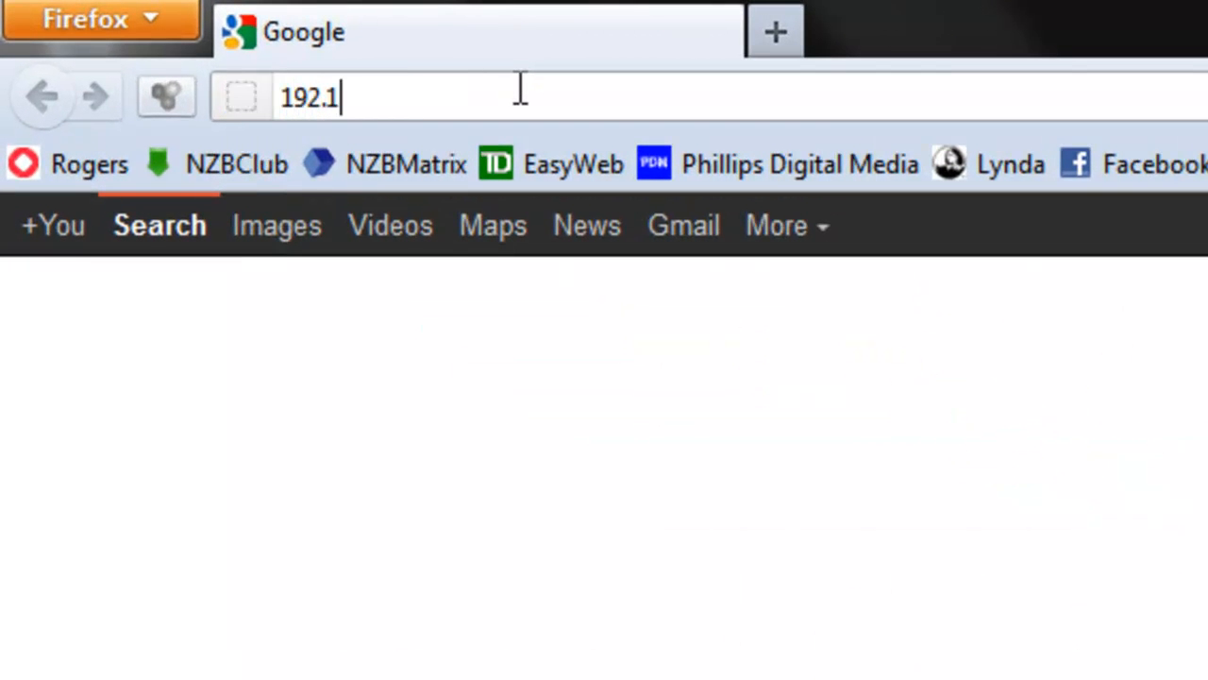
type("68.0.1")
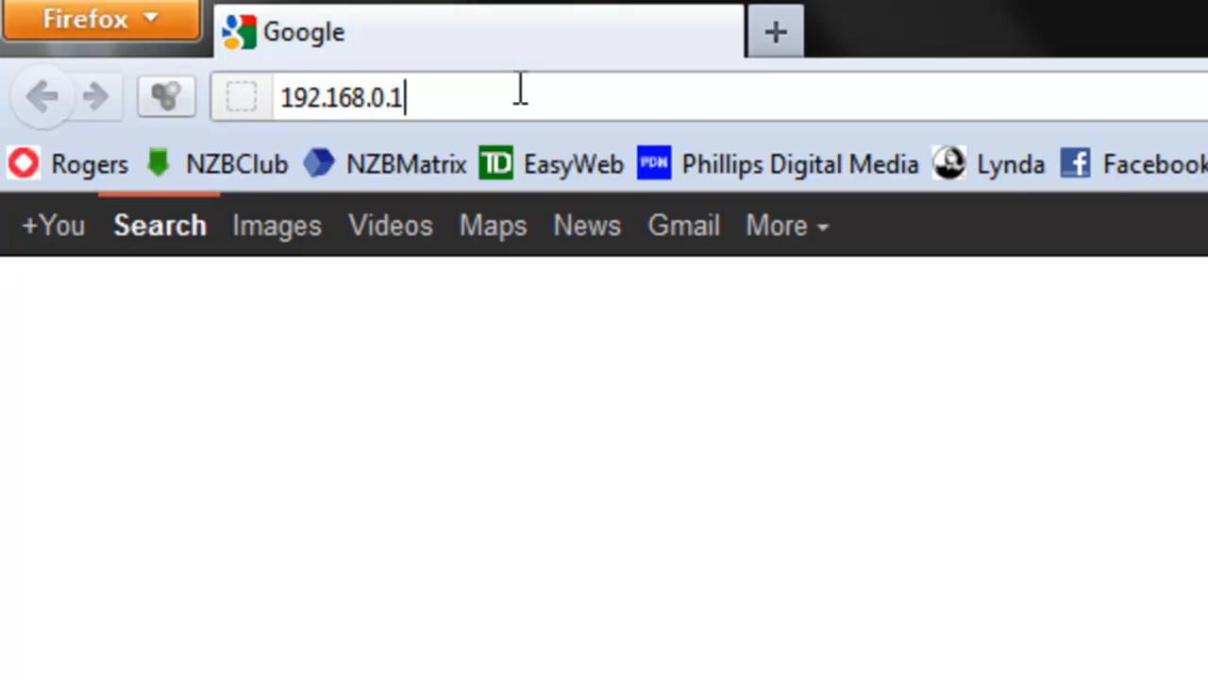
key("Return")
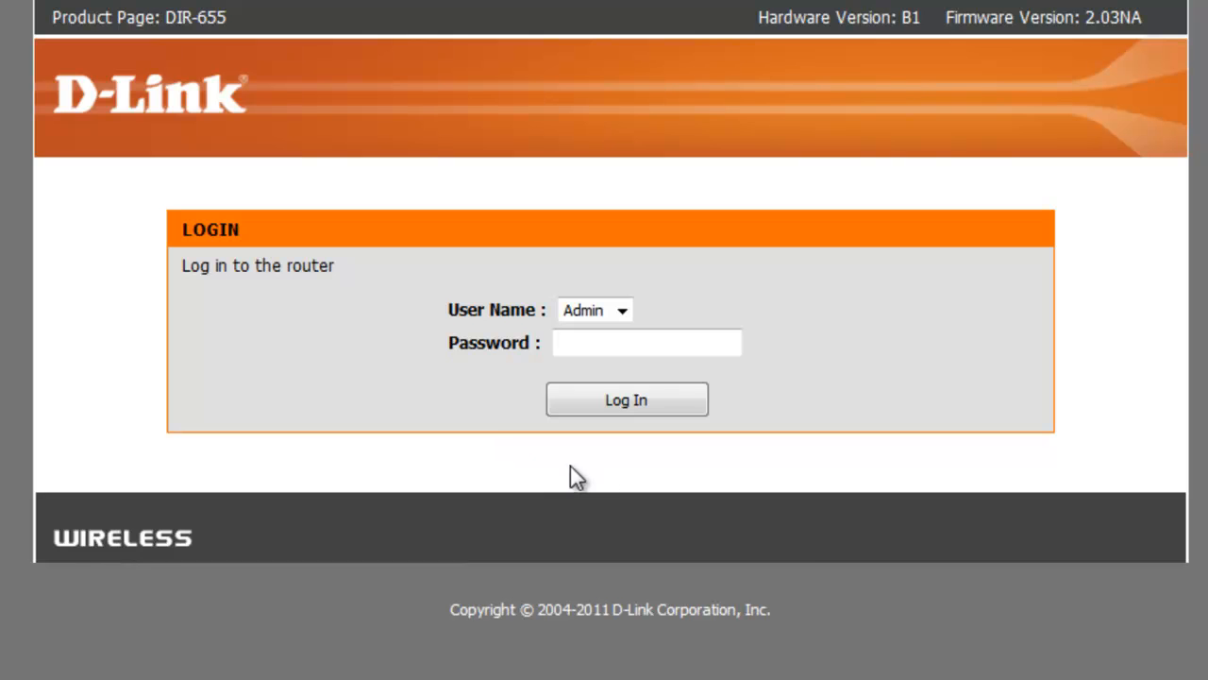
Step: Log in to the DIR-655 and go to Setup > Wireless Settings, down to Manual Wireless Network Setup
left_click(626, 399)
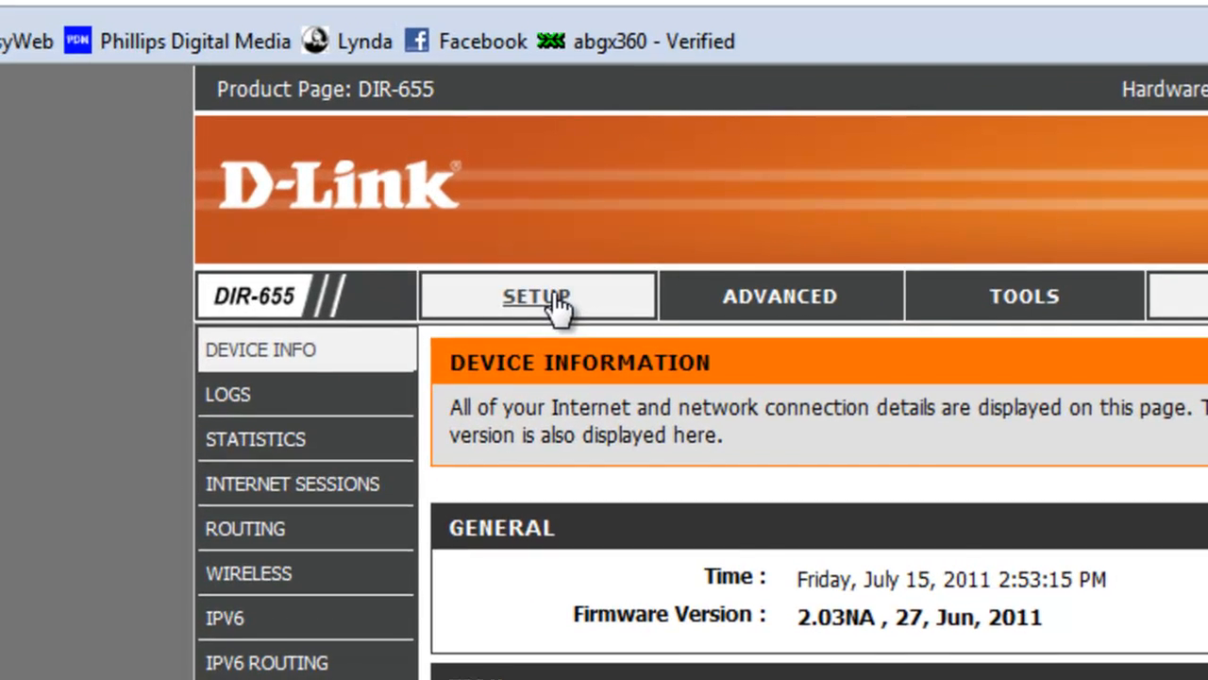
left_click(536, 295)
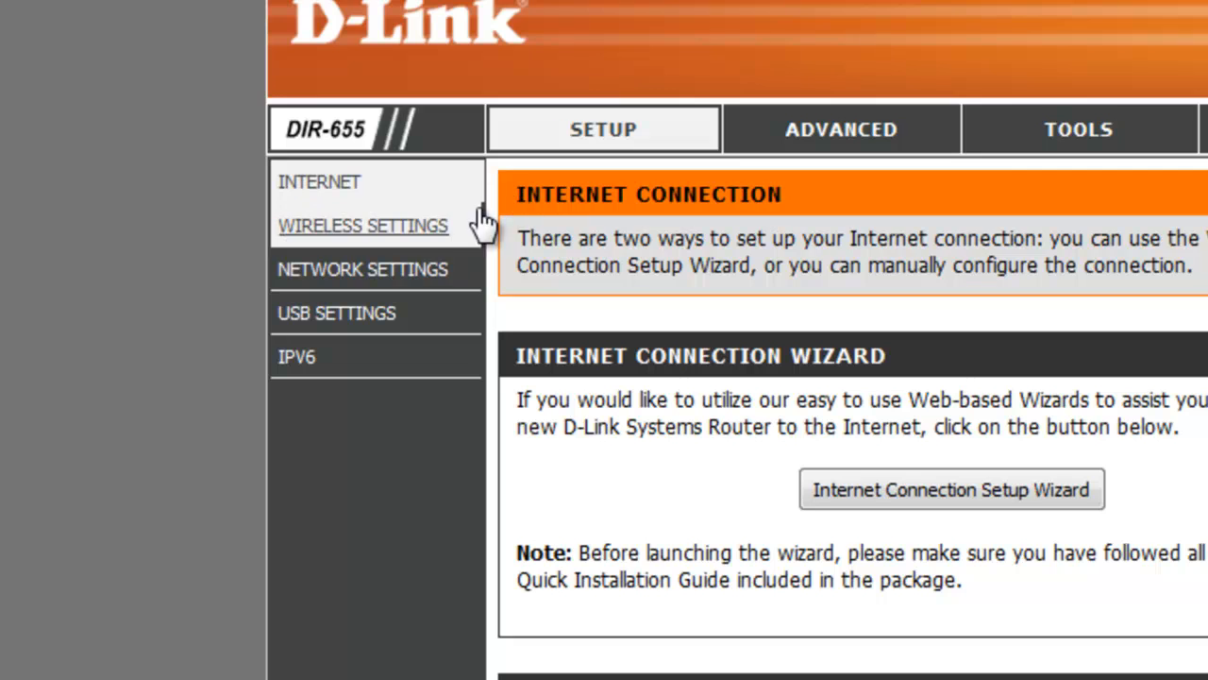
left_click(362, 224)
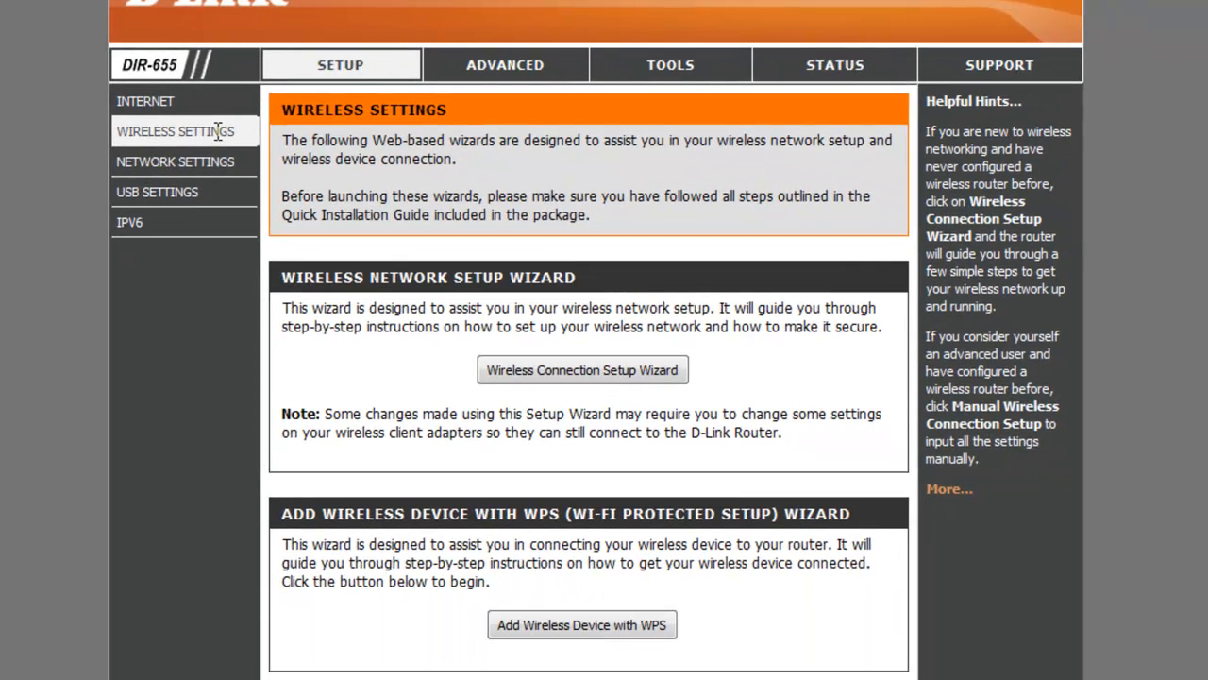
scroll("down", 3)
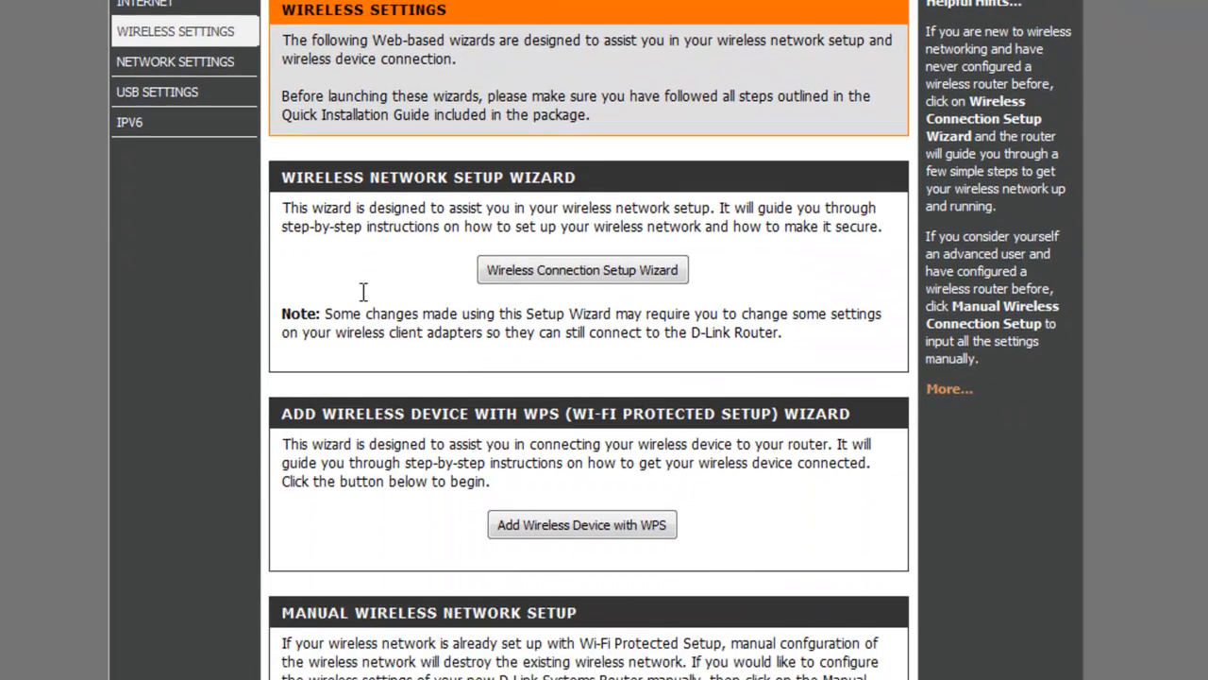
scroll("down", 3)
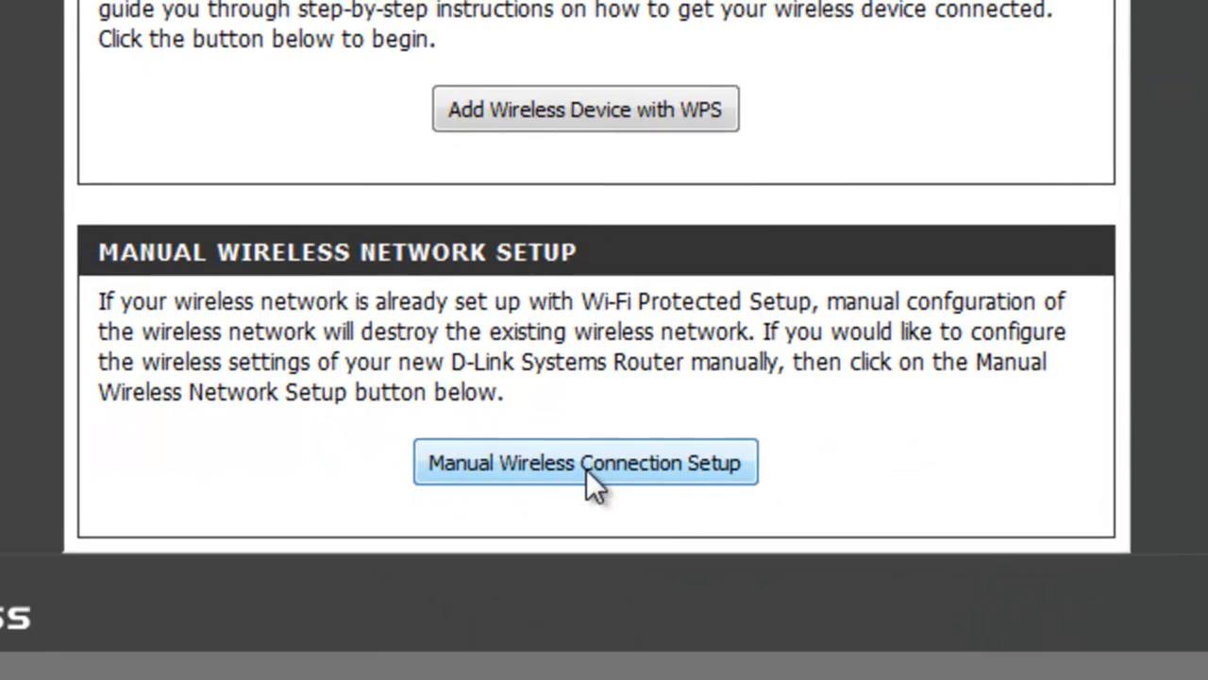
Step: In Manual Wireless Connection Setup, change the network name from 'Hot Tomatoes' to 'Swine Central'
left_click(584, 463)
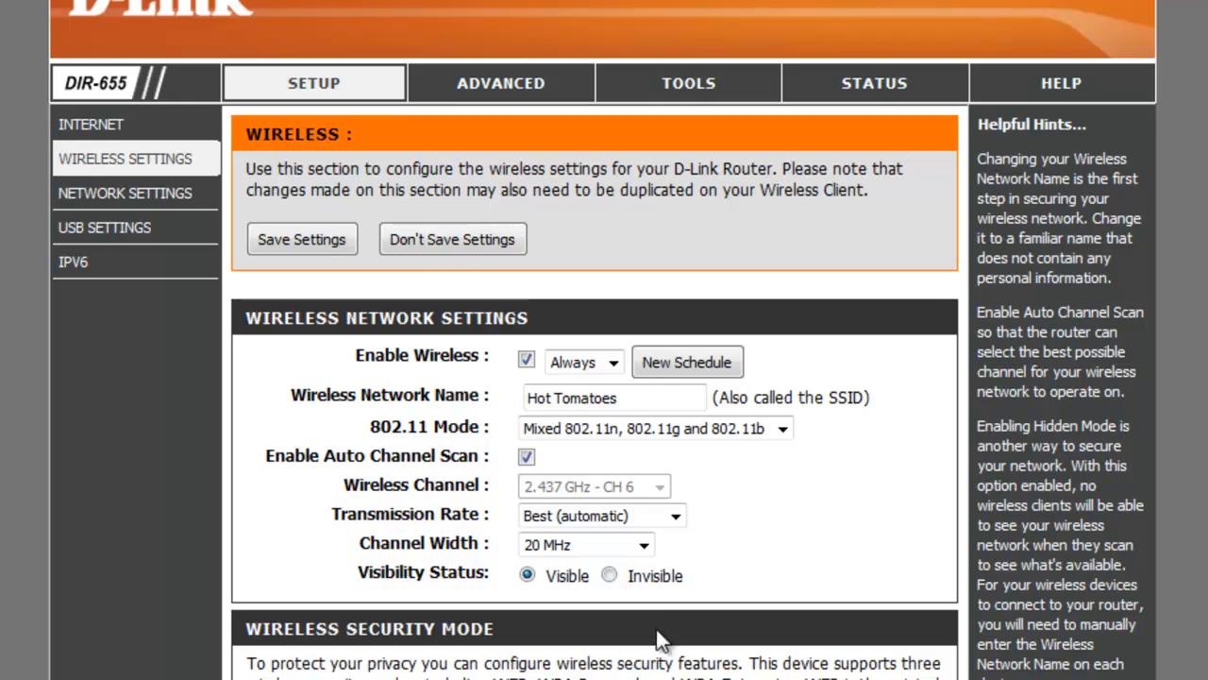
scroll("down", 3)
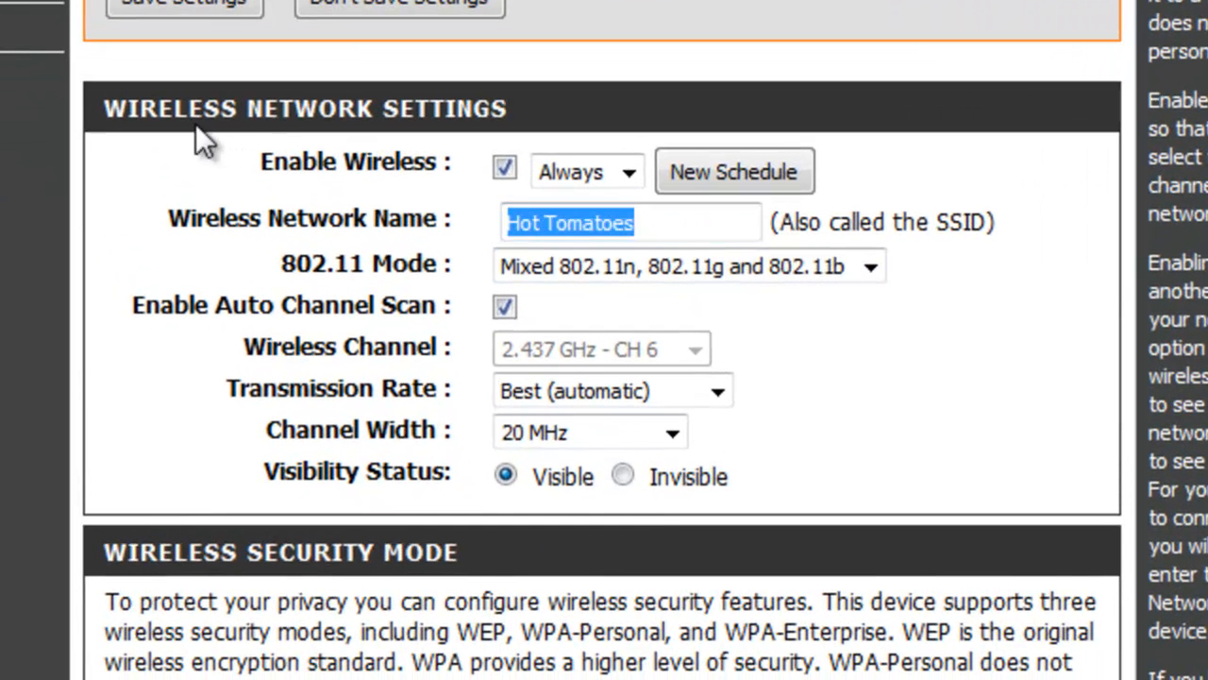
type("Swin")
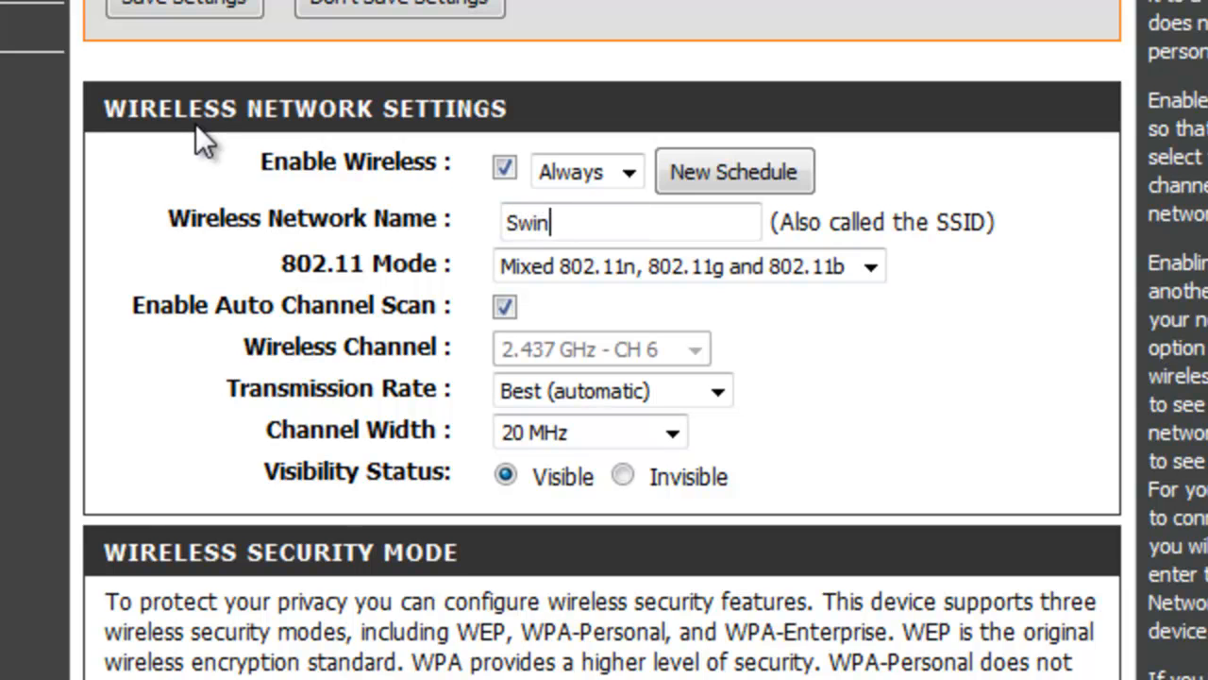
type("e")
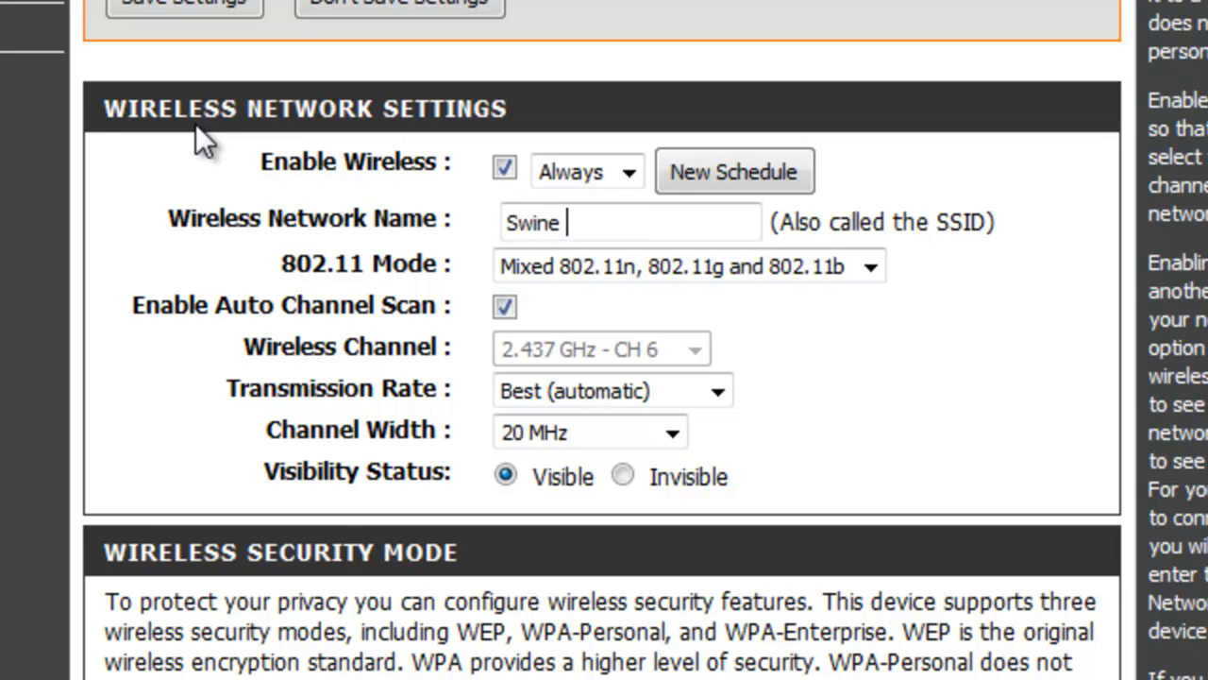
type("Cent")
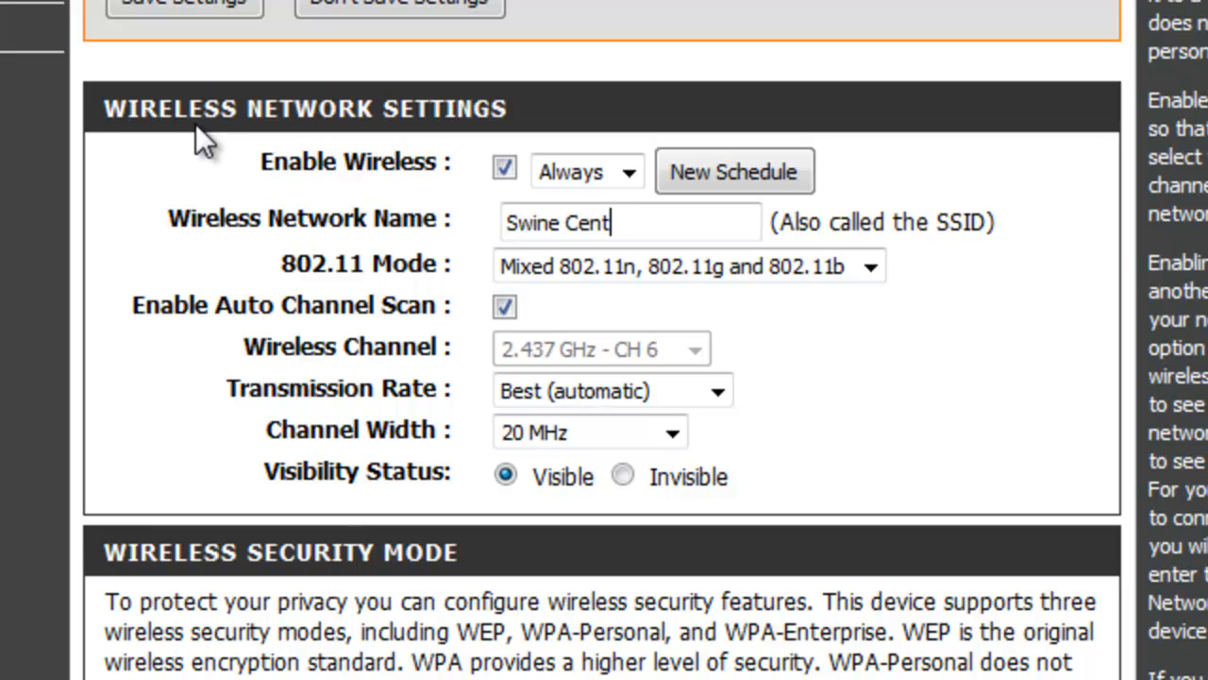
type("ral")
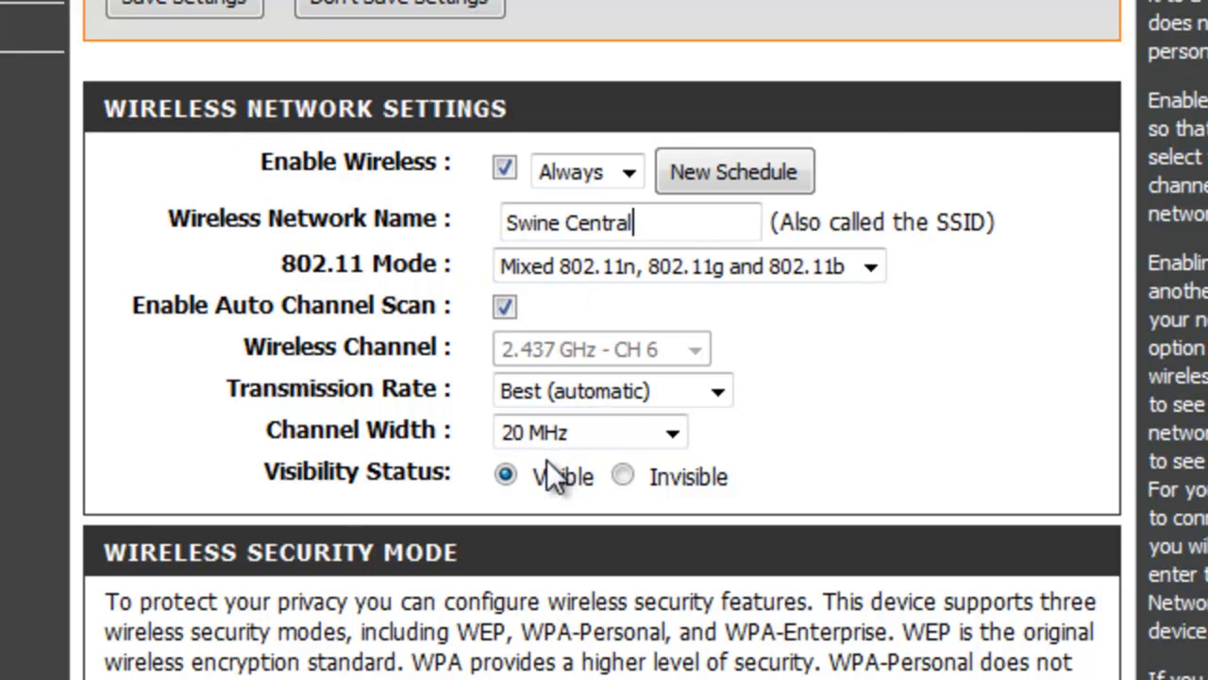
Step: With WPA-Personal set to WPA2 Only, replace the existing pre-shared key with a new pass-phrase
scroll("down", 3)
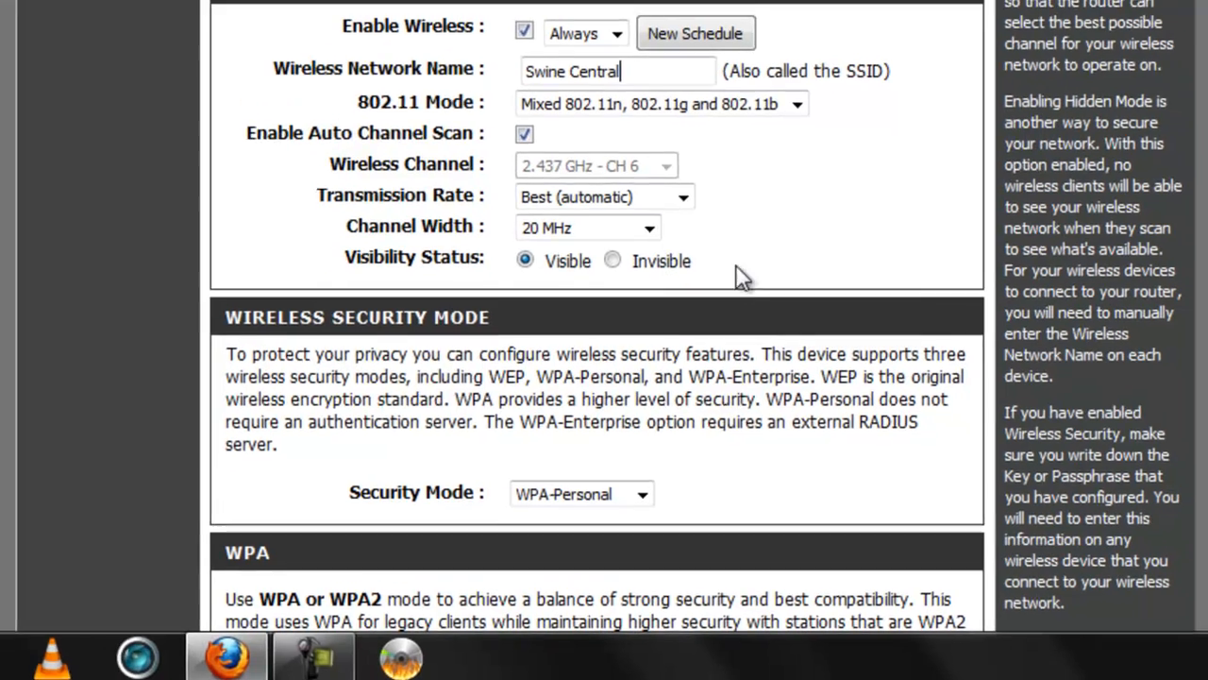
scroll("down", 3)
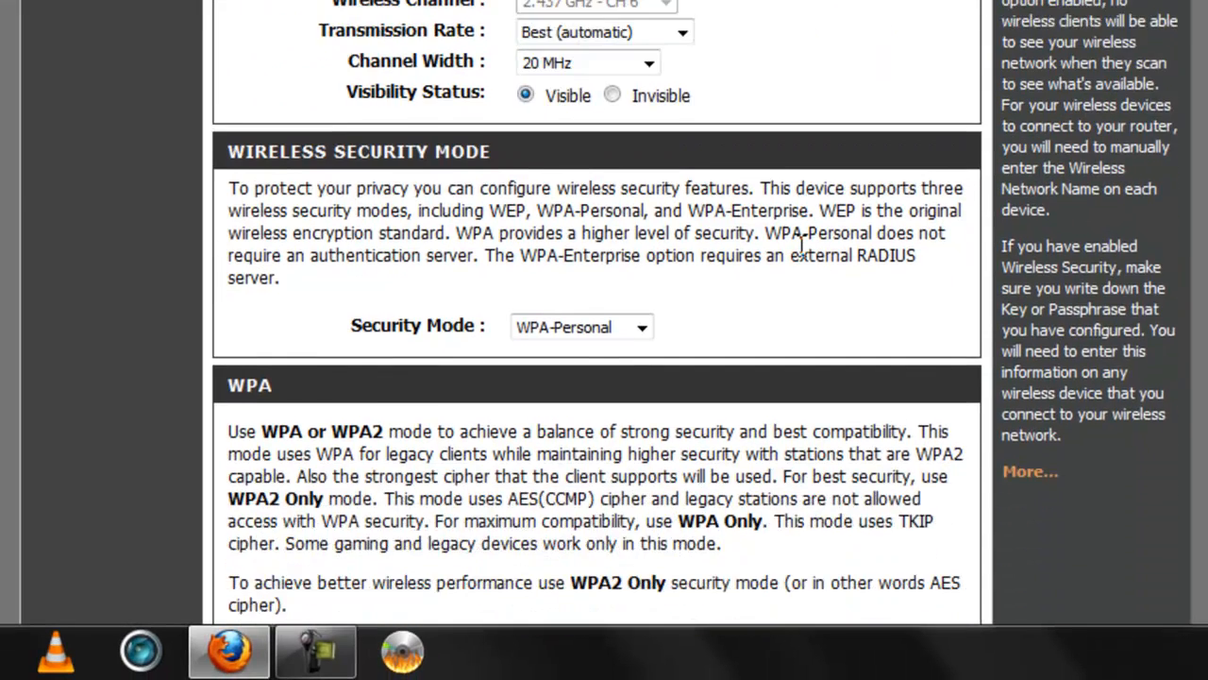
scroll("down", 3)
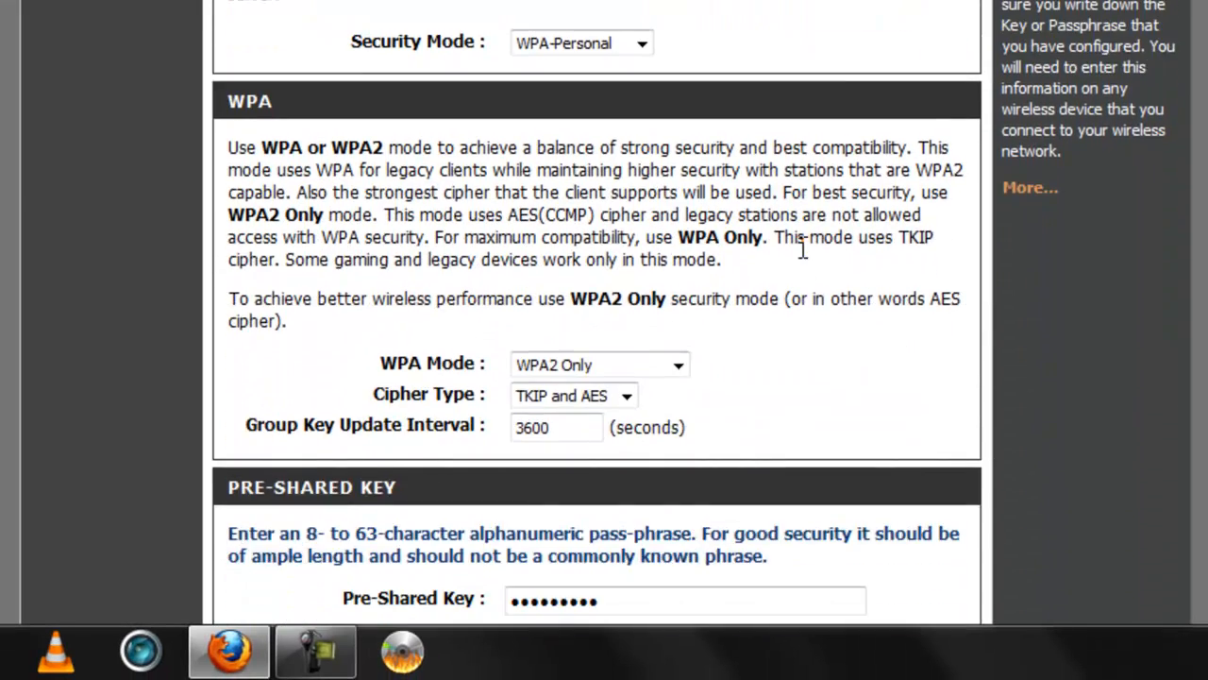
left_click(640, 43)
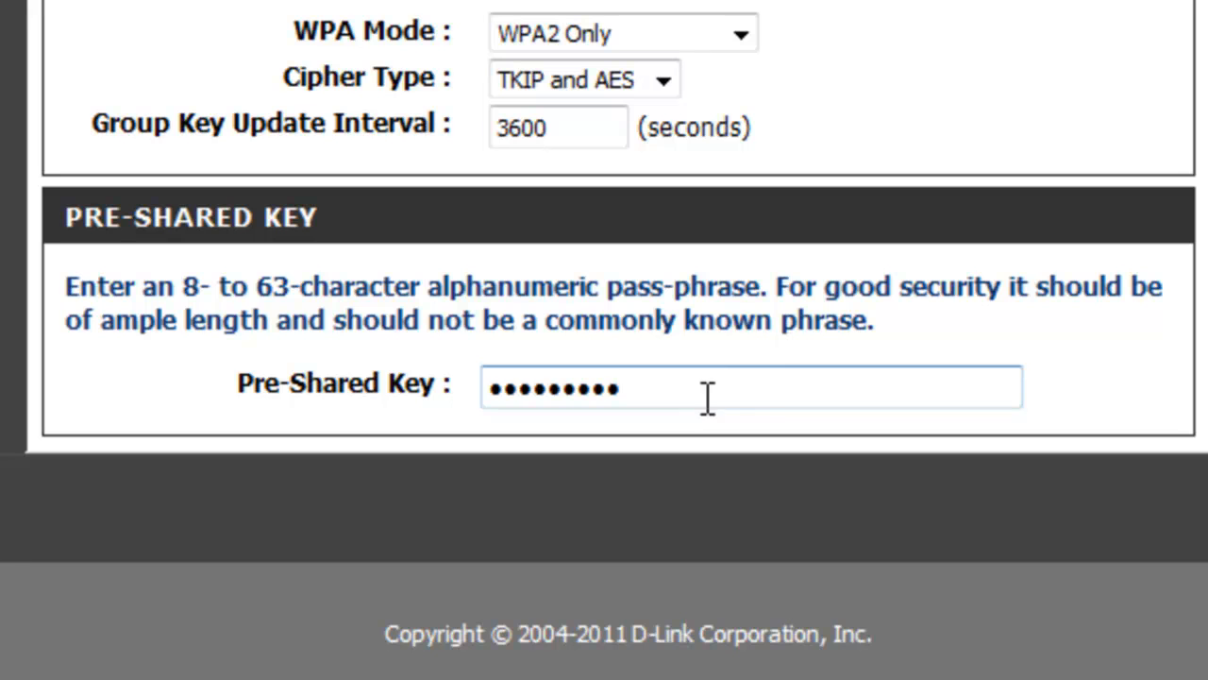
type("•")
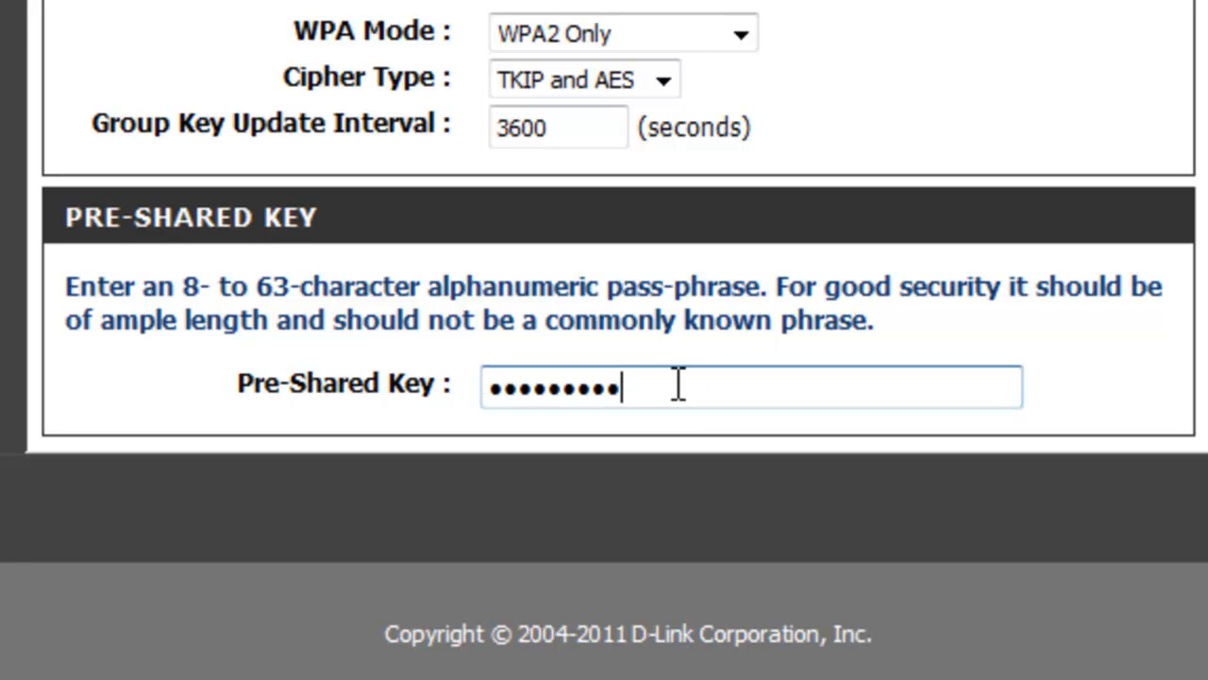
triple_click(552, 387)
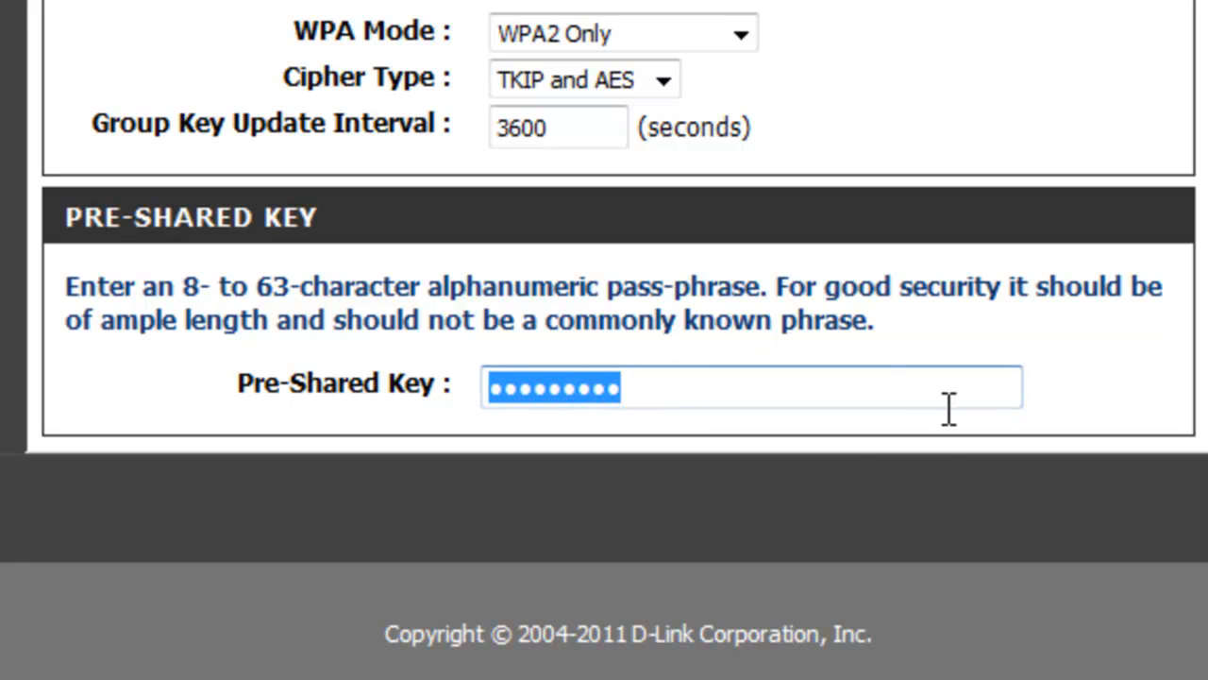
mouse_move(486, 321)
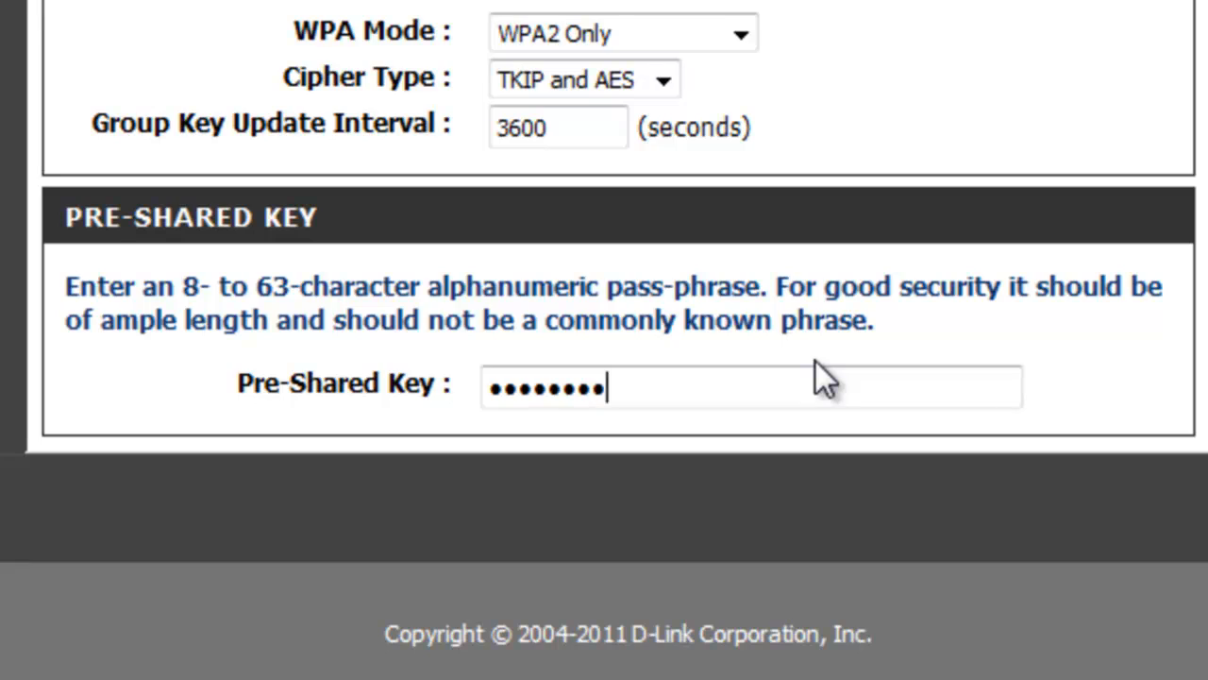
scroll("up", 3)
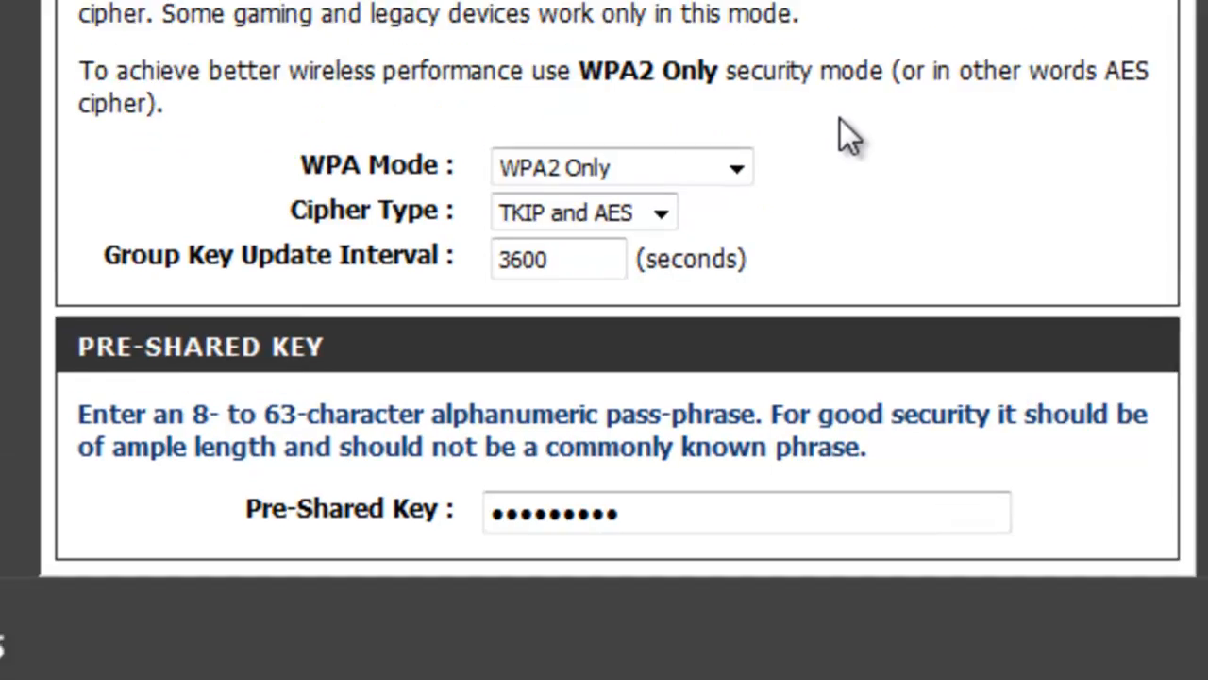
scroll("up", 3)
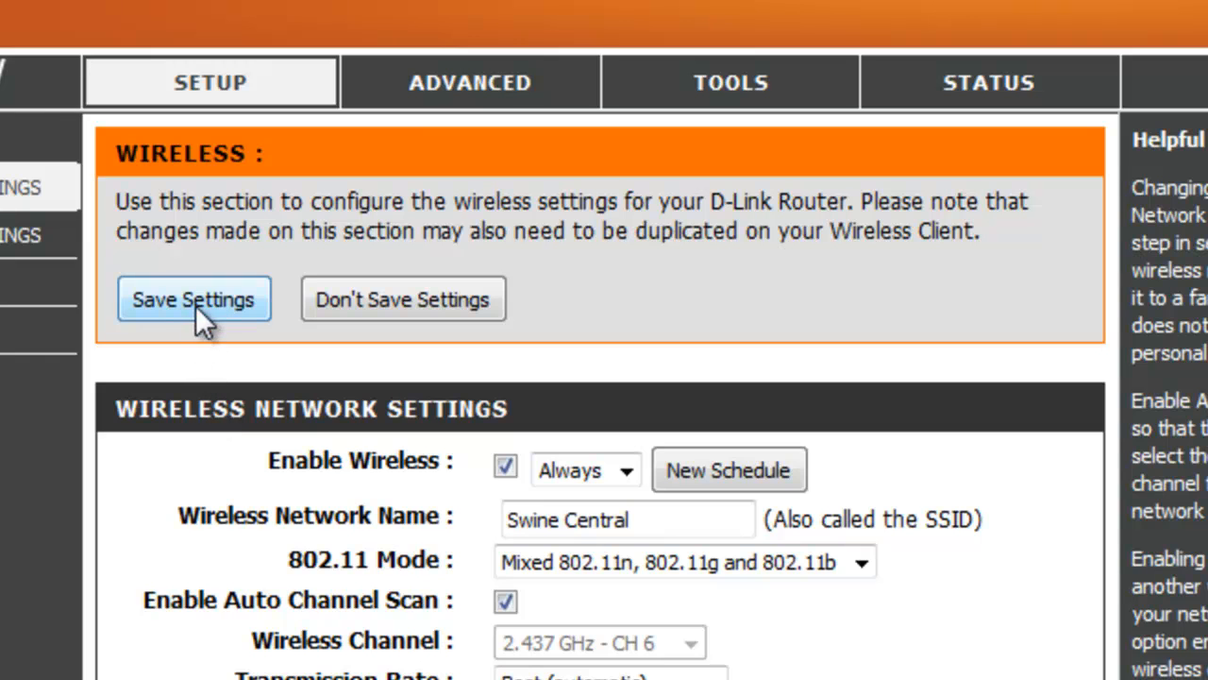
Step: Save the wireless settings and continue after the 20-second countdown
left_click(194, 300)
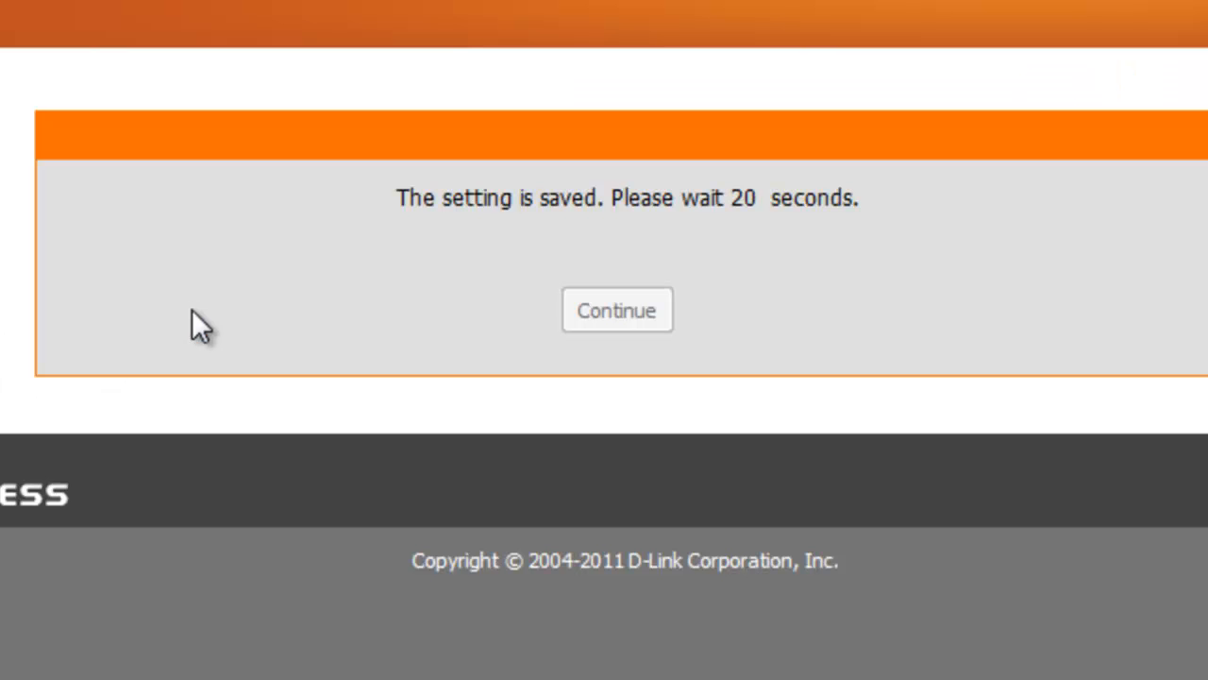
mouse_move(443, 245)
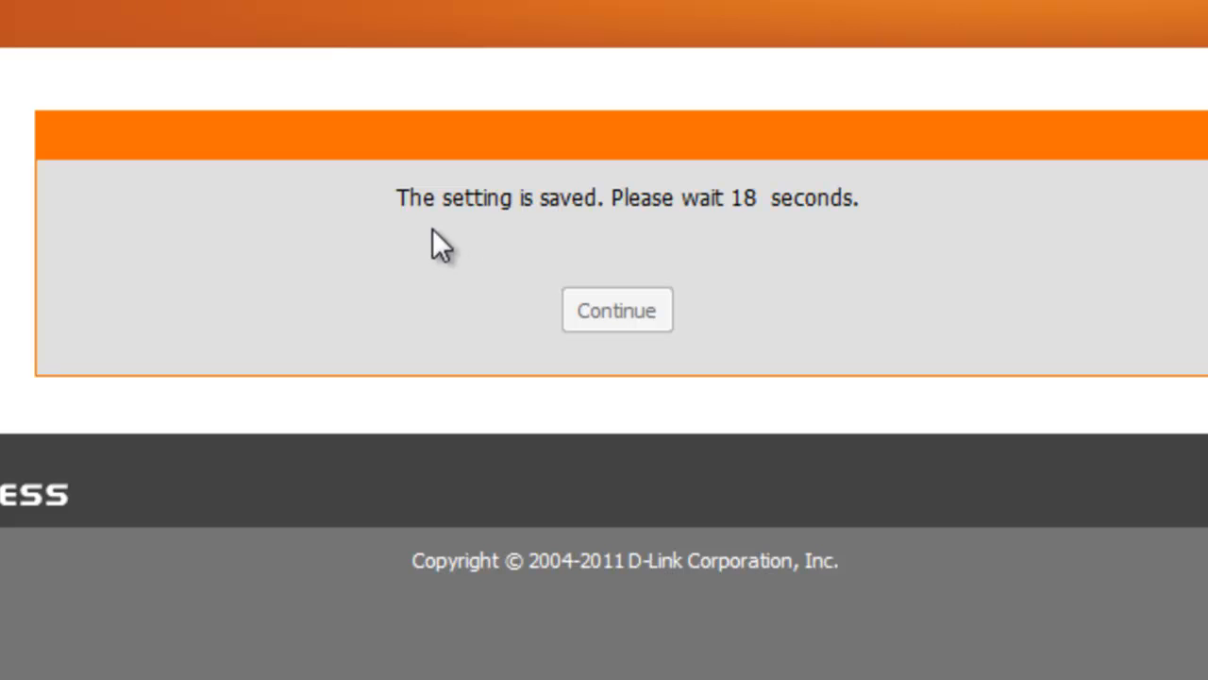
mouse_move(669, 241)
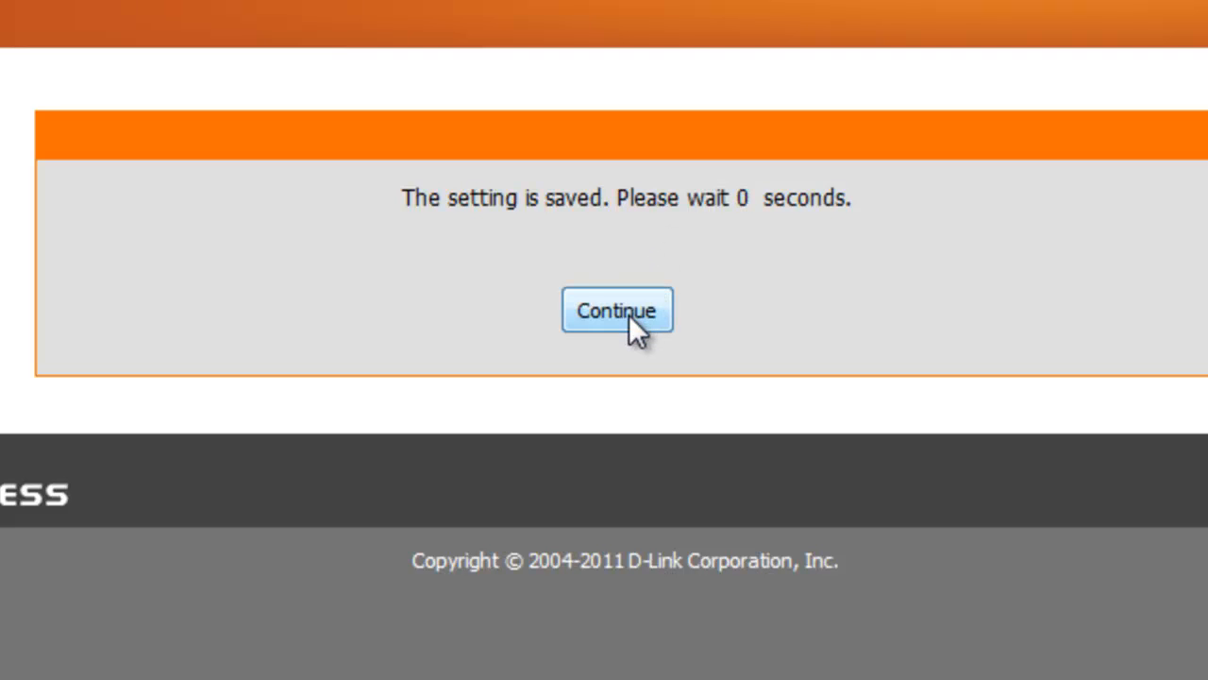
left_click(617, 310)
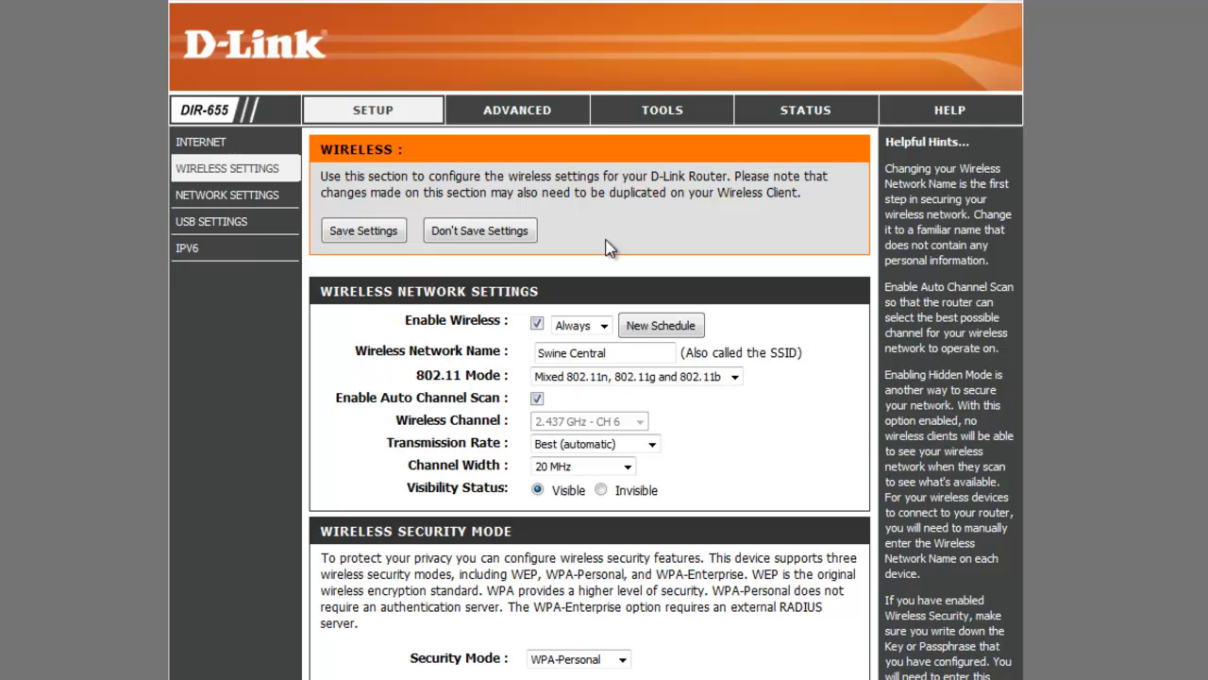
mouse_move(661, 228)
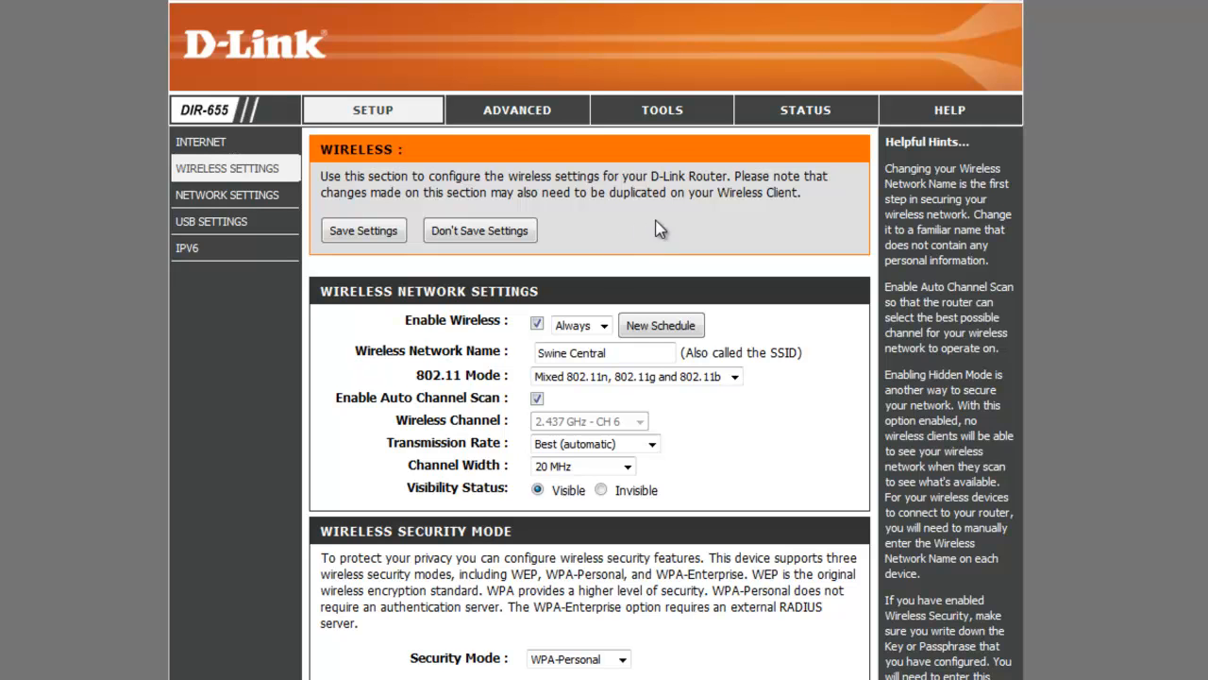